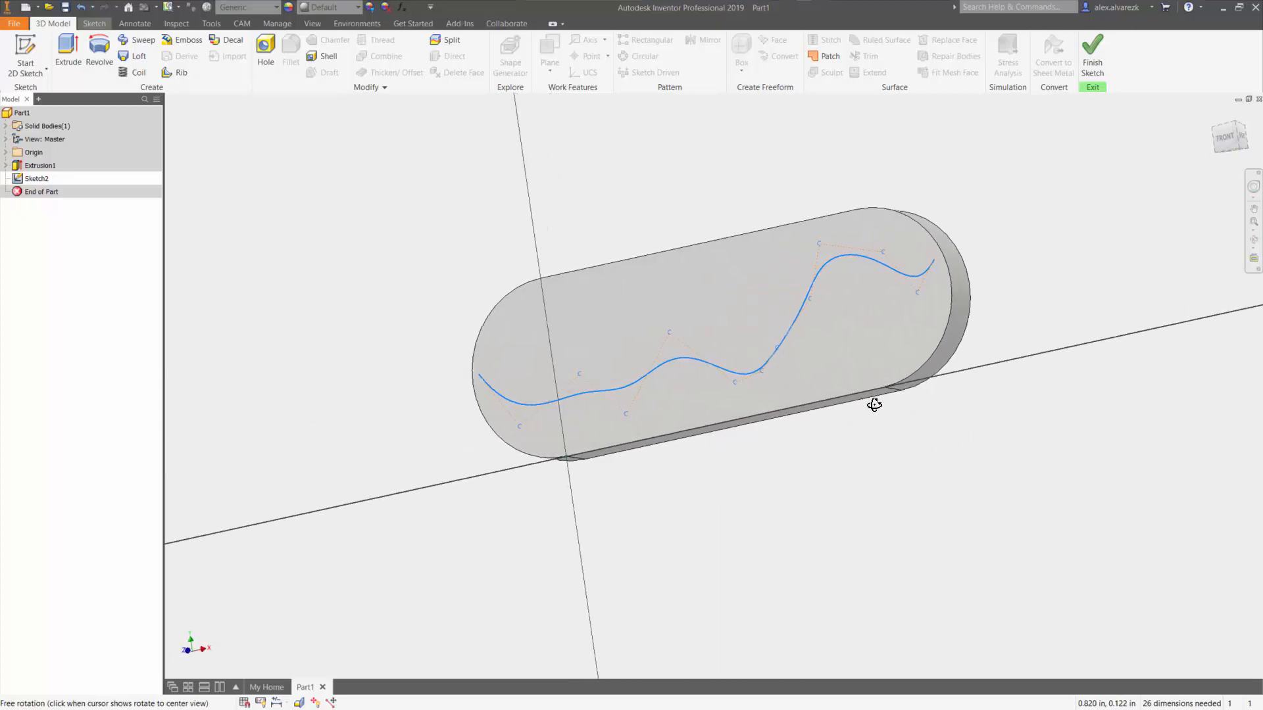
Step: Orbit and use the ViewCube FRONT face to view the plate straight-on
left_click(1237, 146)
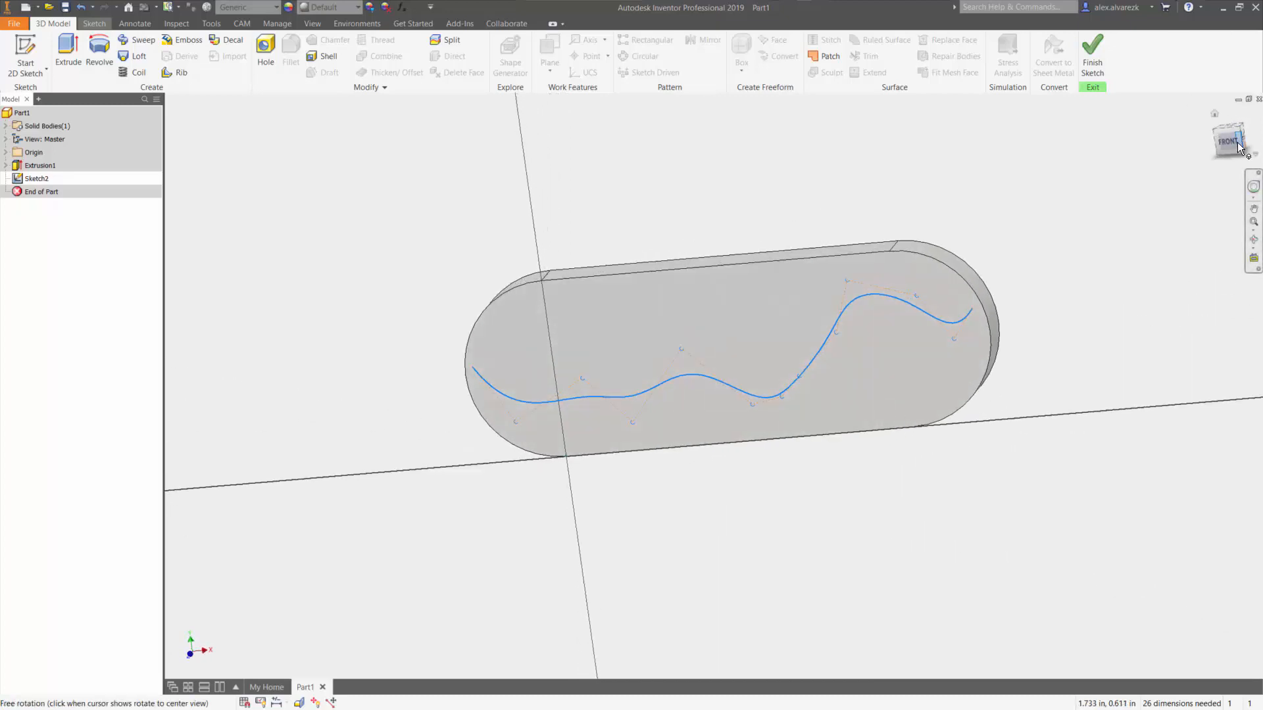
left_click(1228, 139)
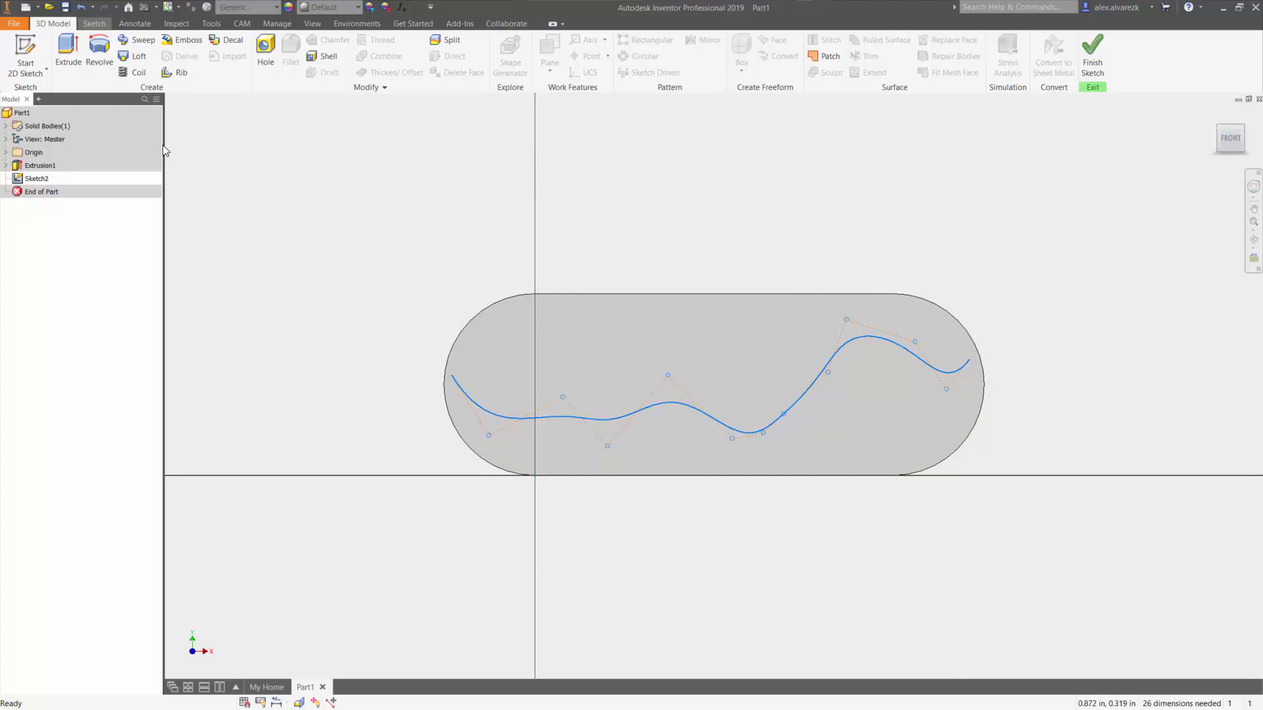
Step: Place a sketch point and a small circle centred at the spline's left start end
left_click(94, 23)
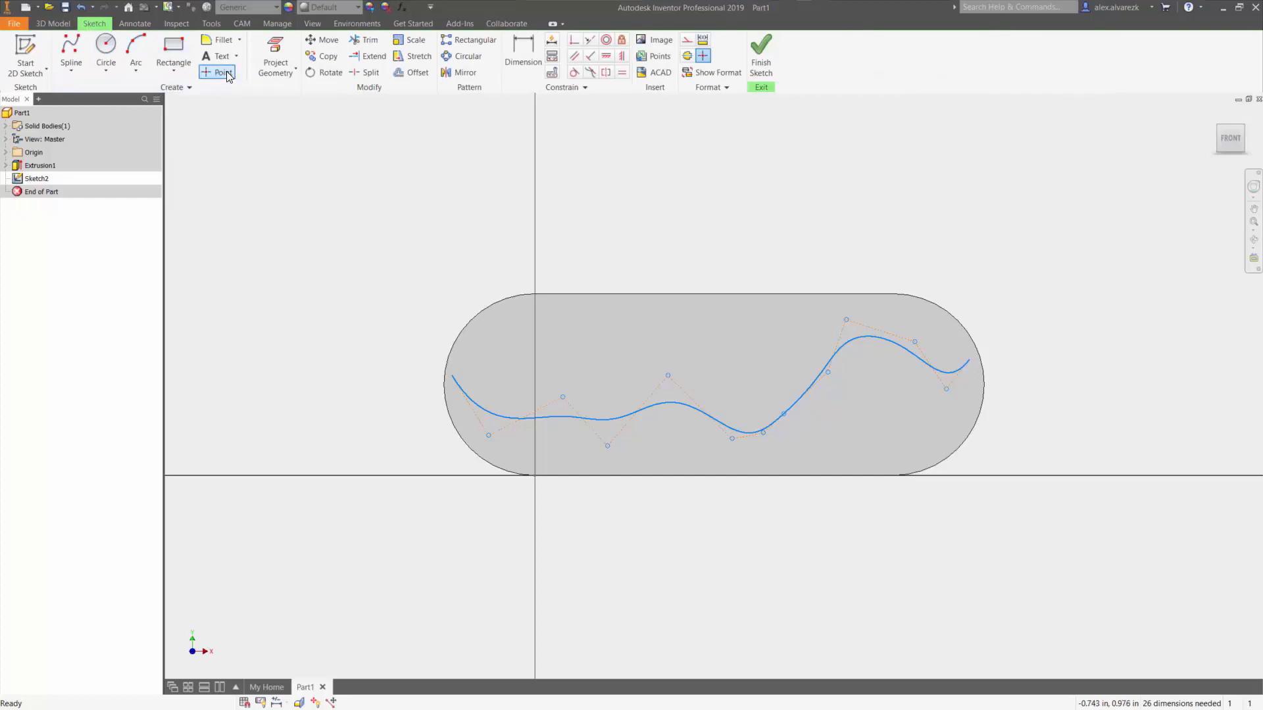
left_click(217, 71)
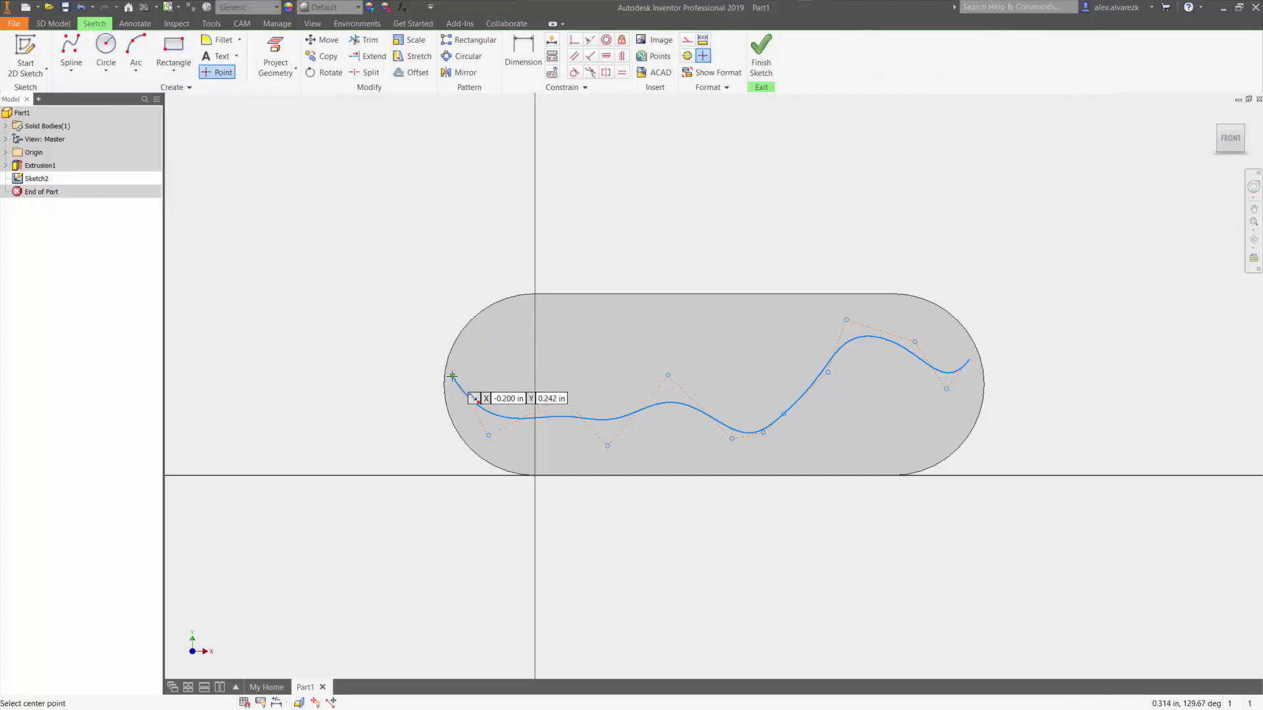
mouse_move(587, 257)
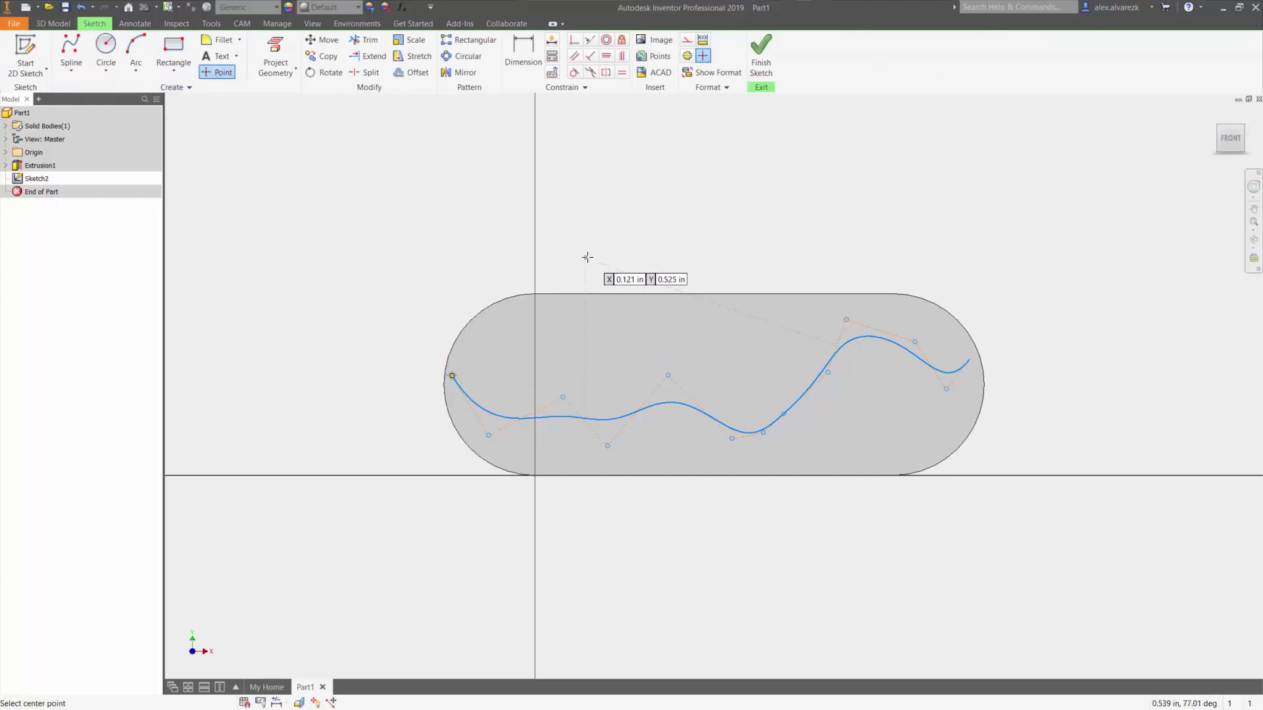
left_click(106, 50)
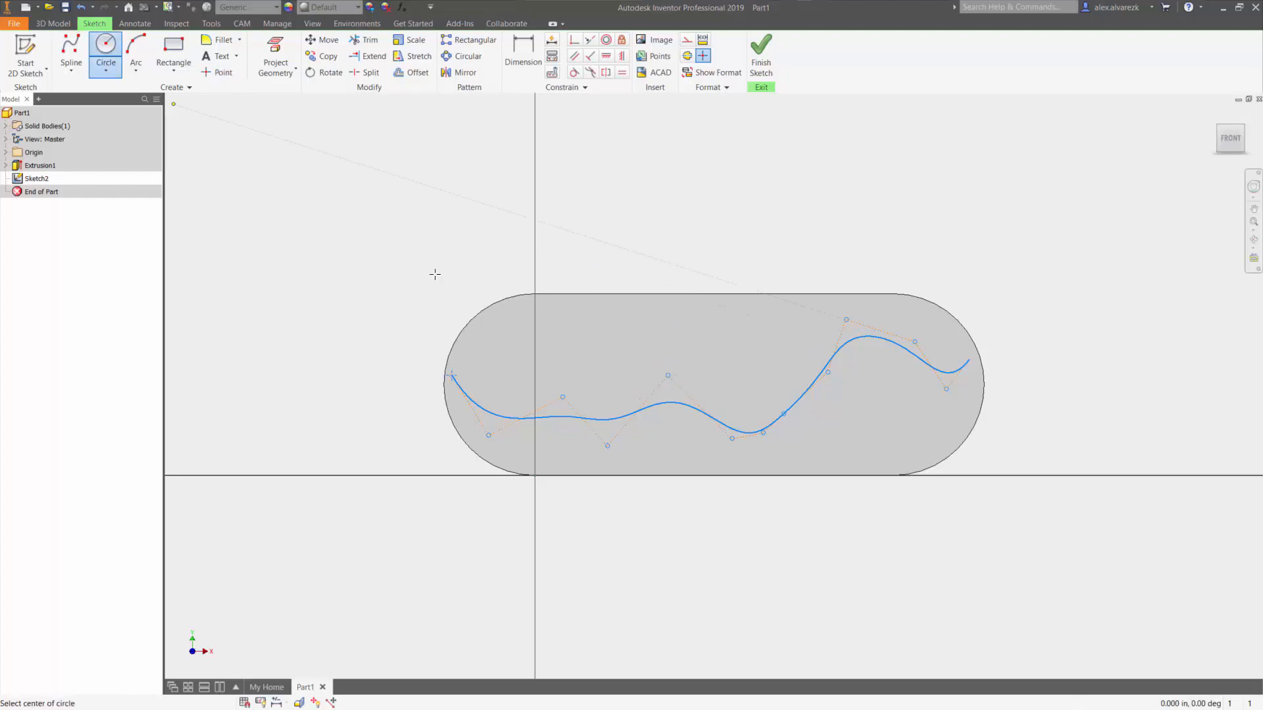
left_click(452, 375)
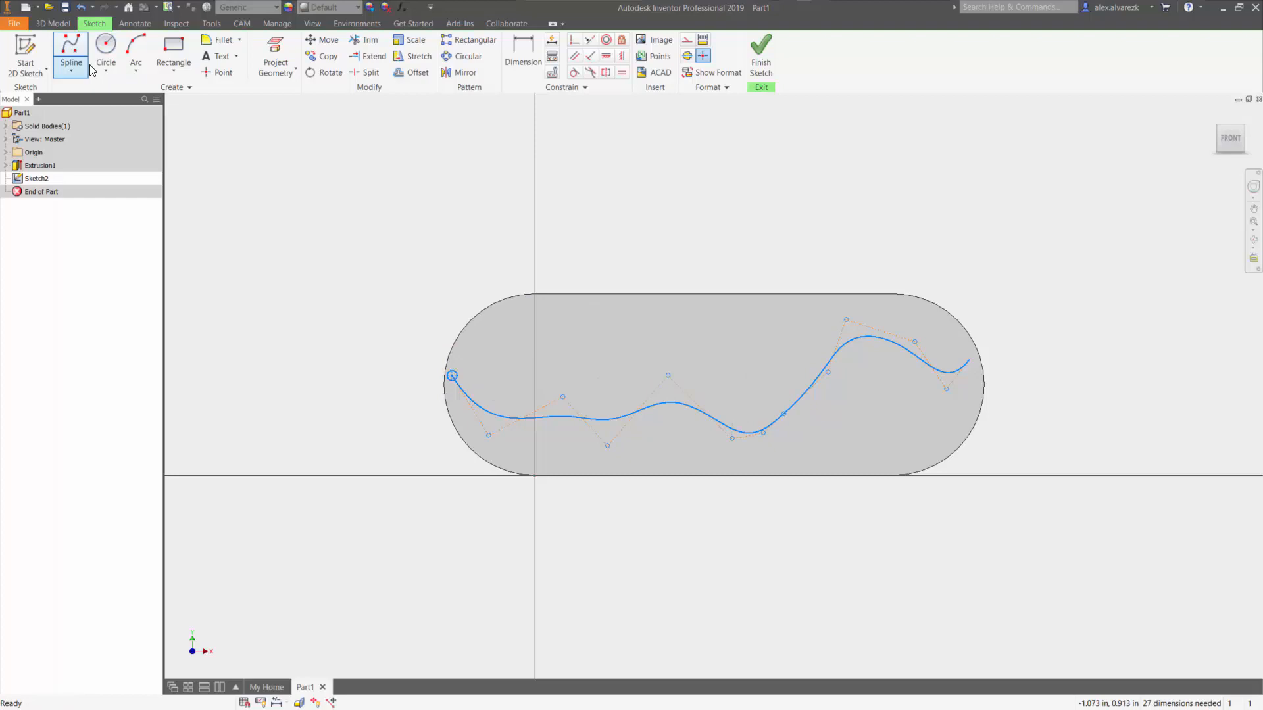
Step: Start a Cut extrusion of the small circle profile into the plate
left_click(222, 62)
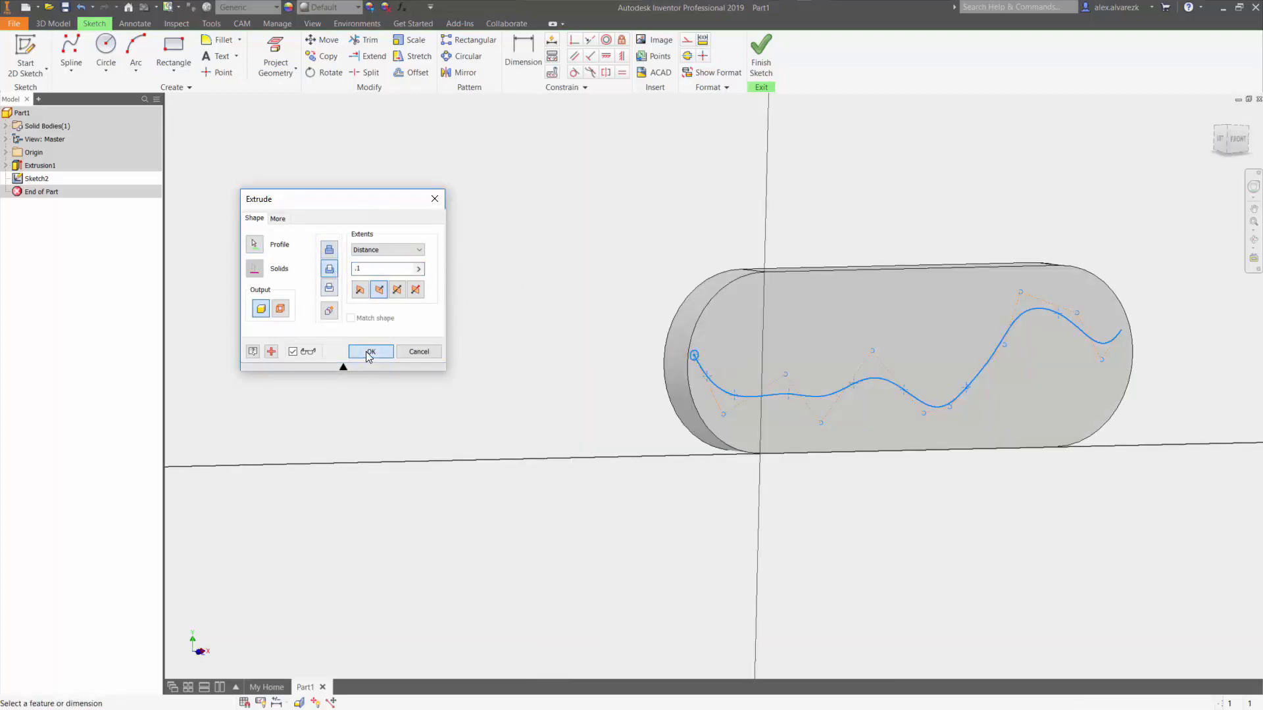
Step: Confirm the cut, creating Extrusion2 as a small through-hole at the left end
left_click(368, 351)
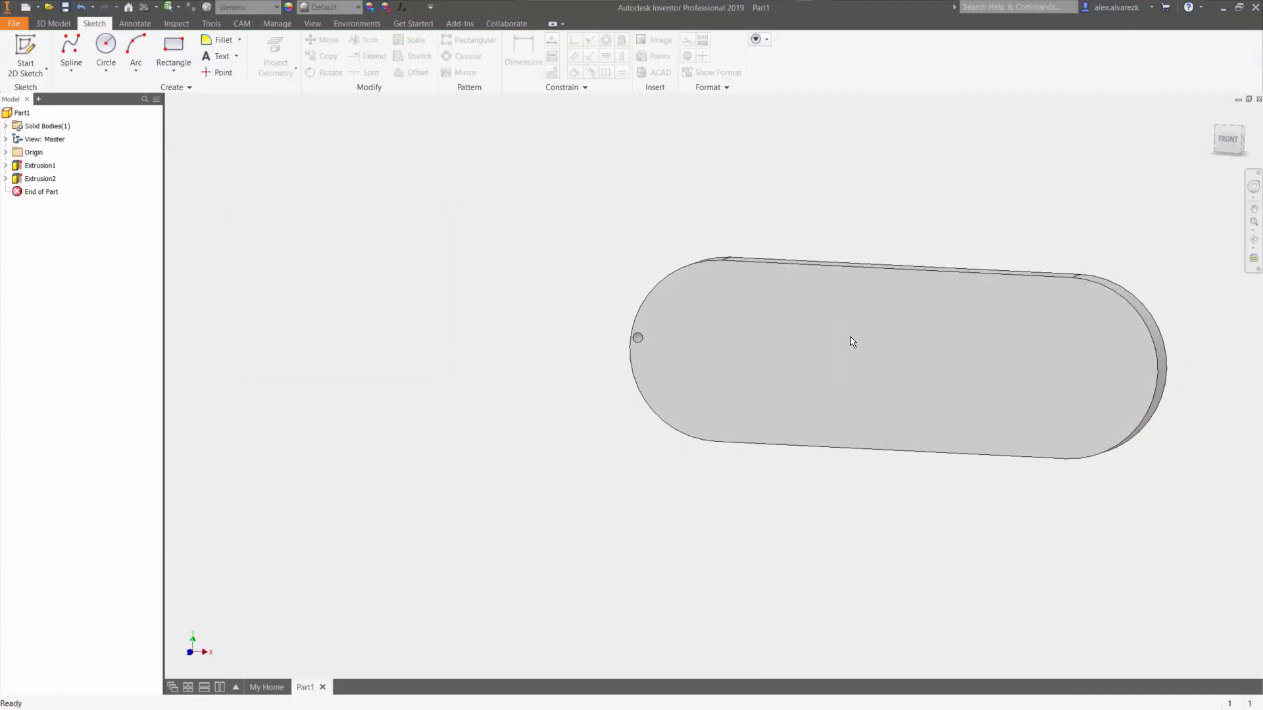
left_click(853, 342)
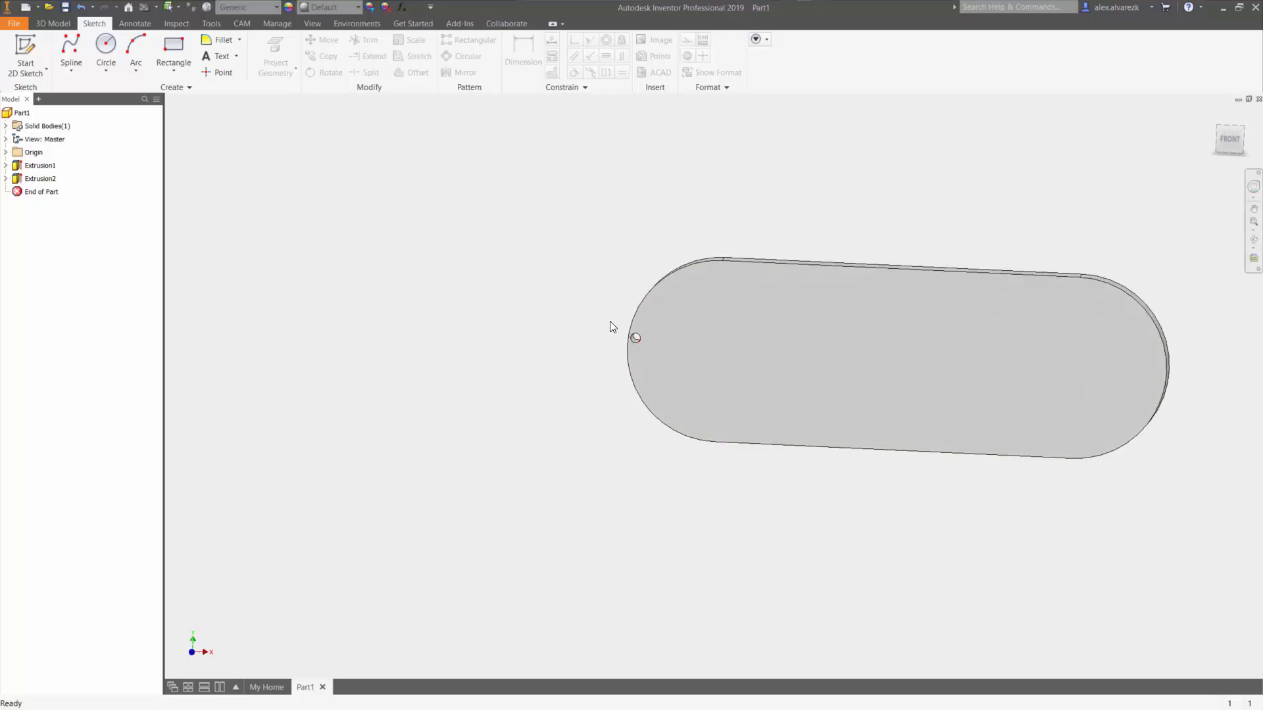
mouse_move(270, 313)
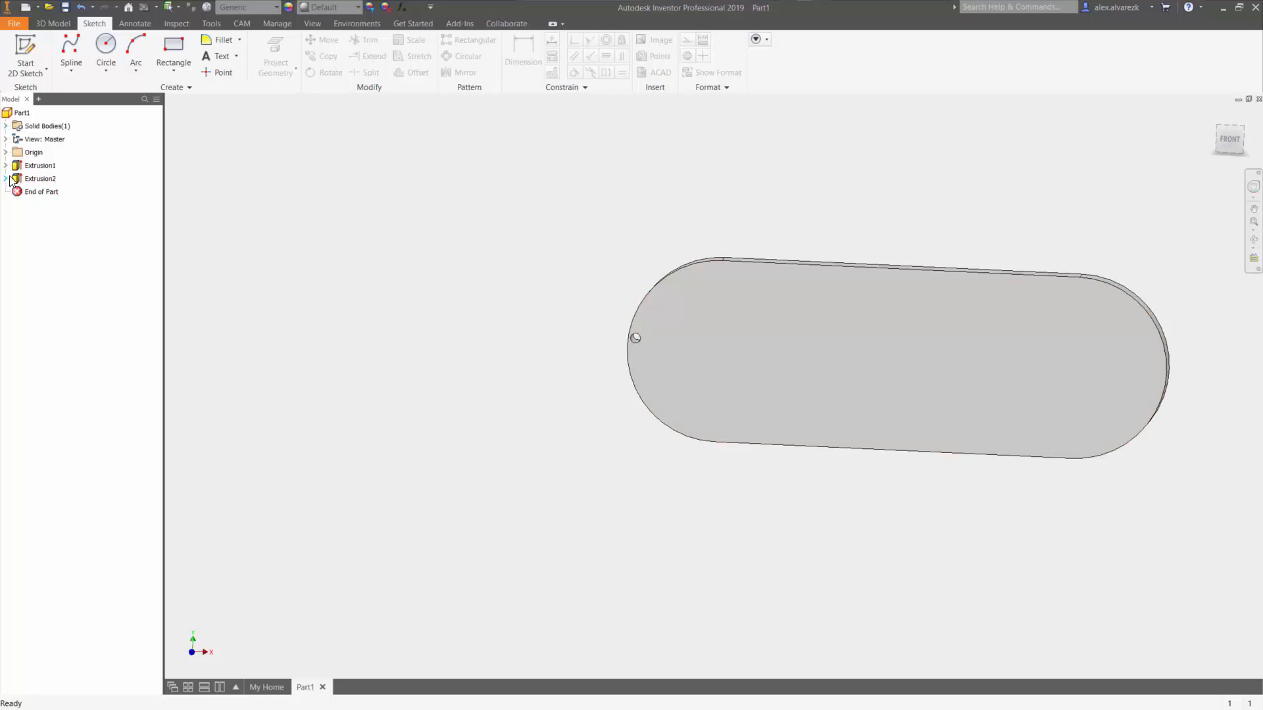
Step: Share Sketch2 under Extrusion2 so the spline stays visible, returning to 3D Model tools
left_click(12, 178)
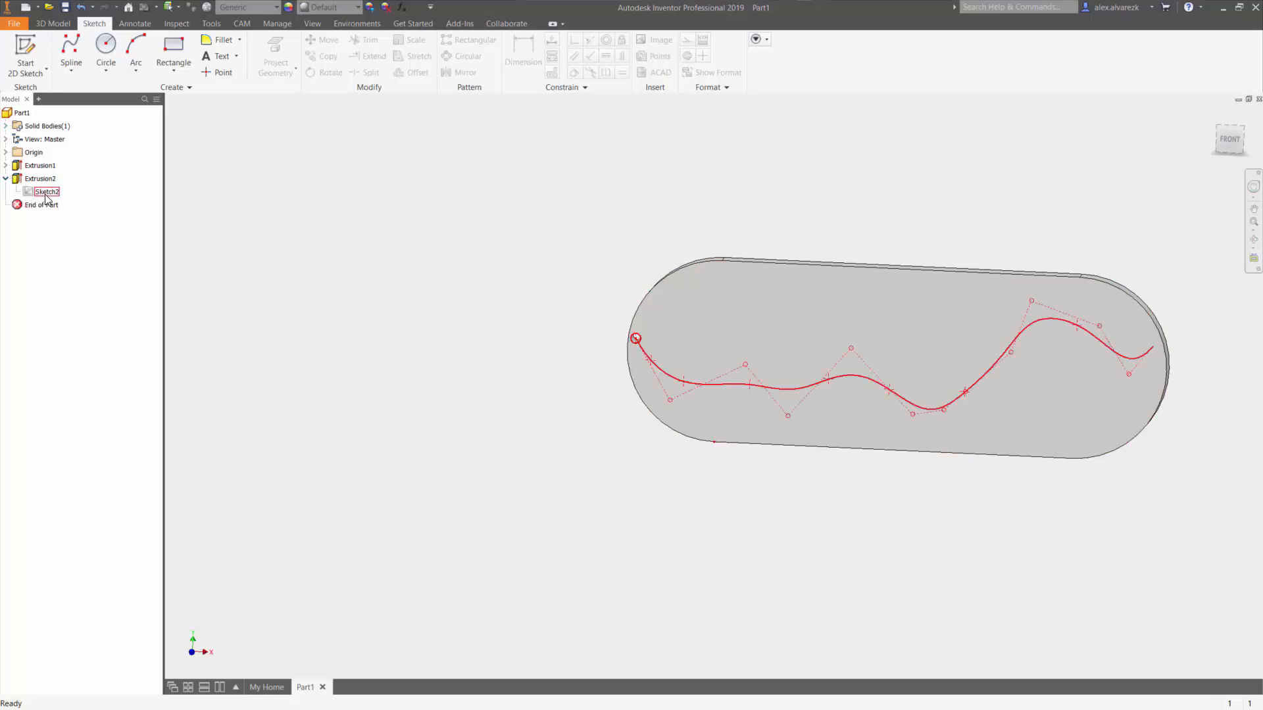
right_click(46, 192)
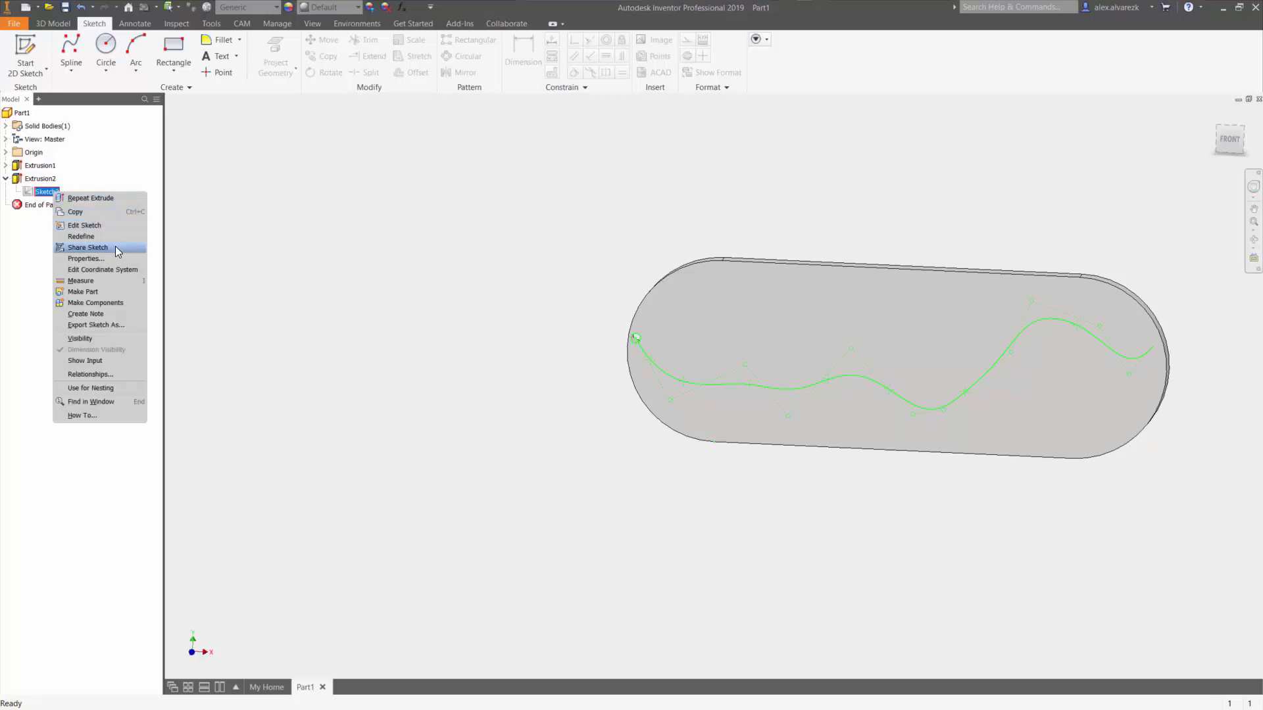
left_click(88, 247)
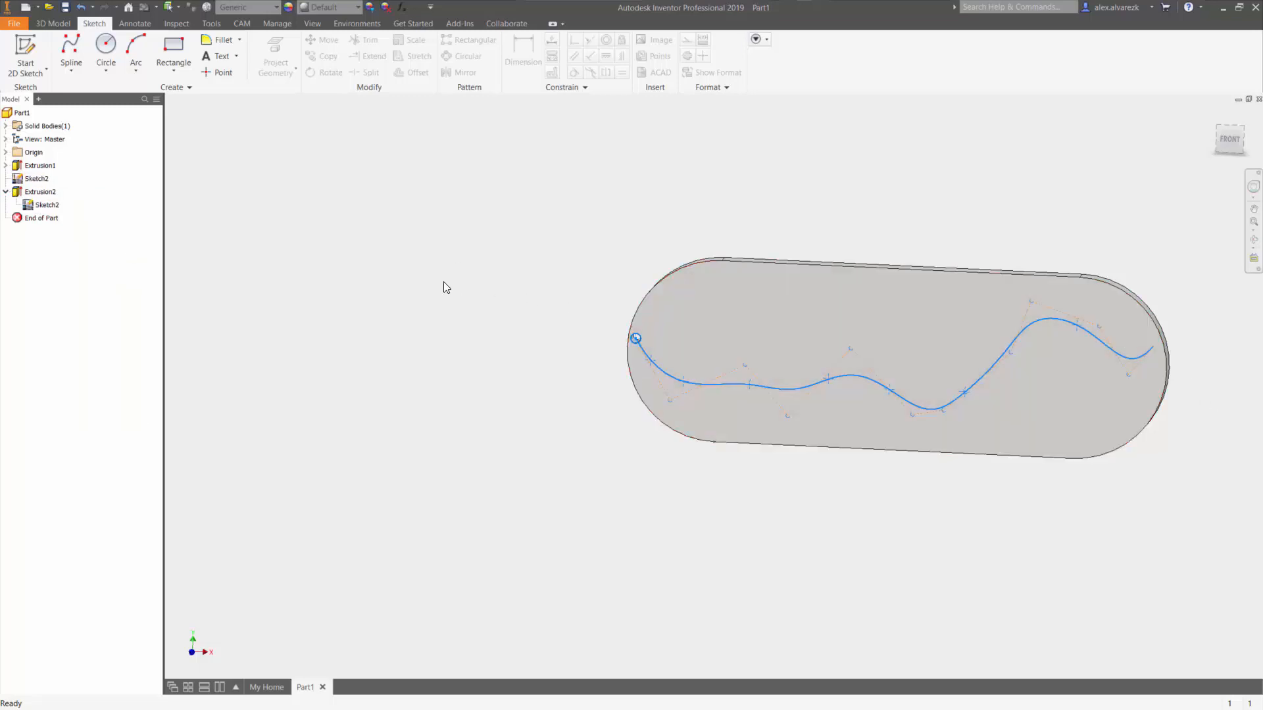
left_click(53, 22)
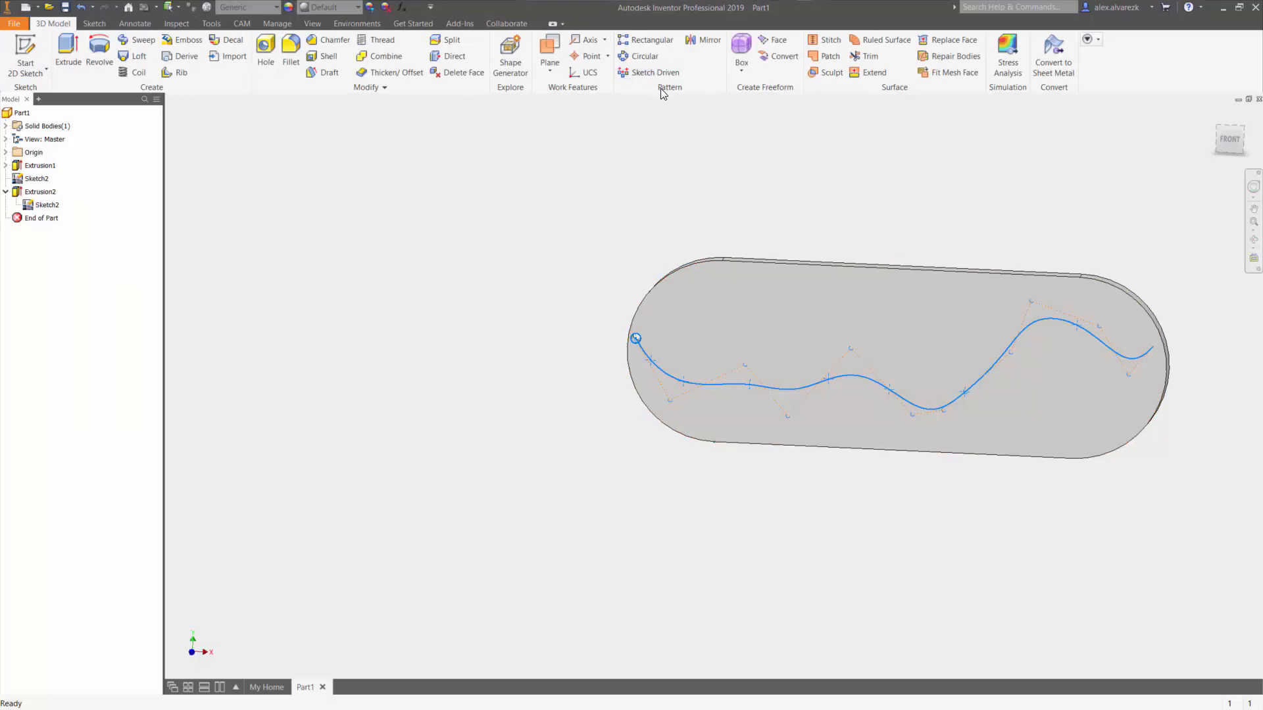
Step: Create a Sketch Driven pattern repeating the hole at the eight spline points
left_click(654, 71)
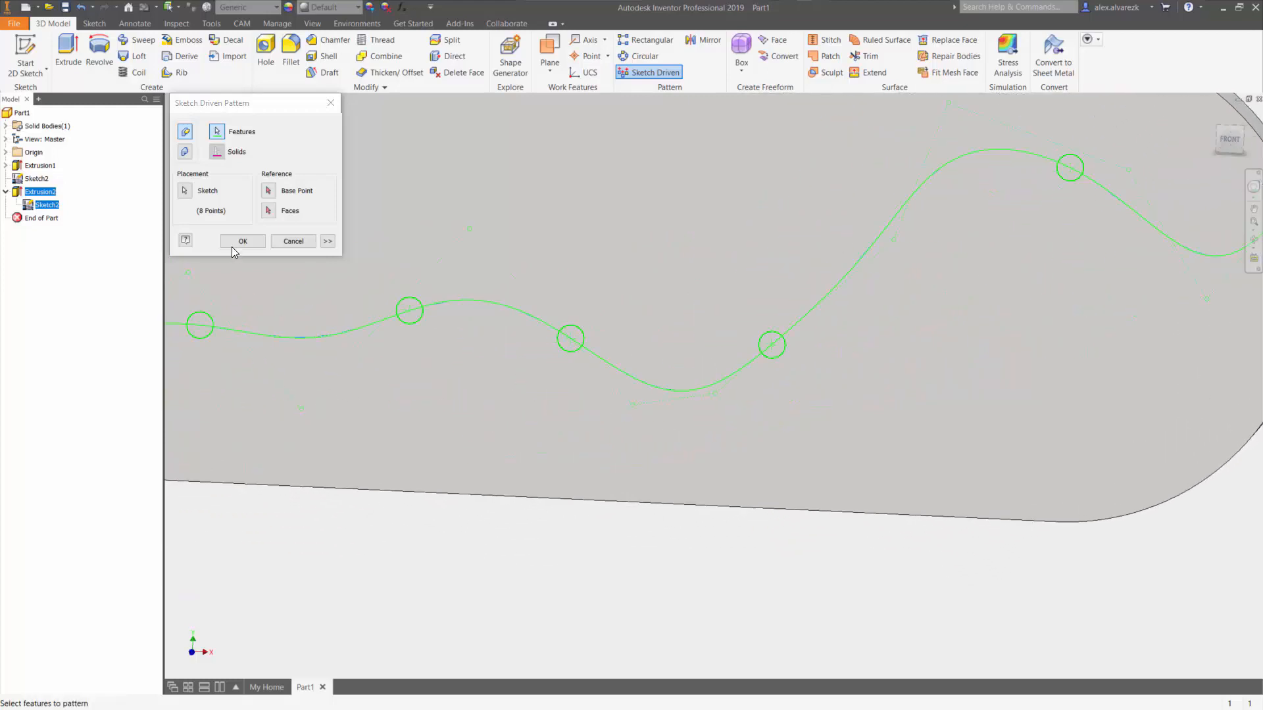
left_click(242, 241)
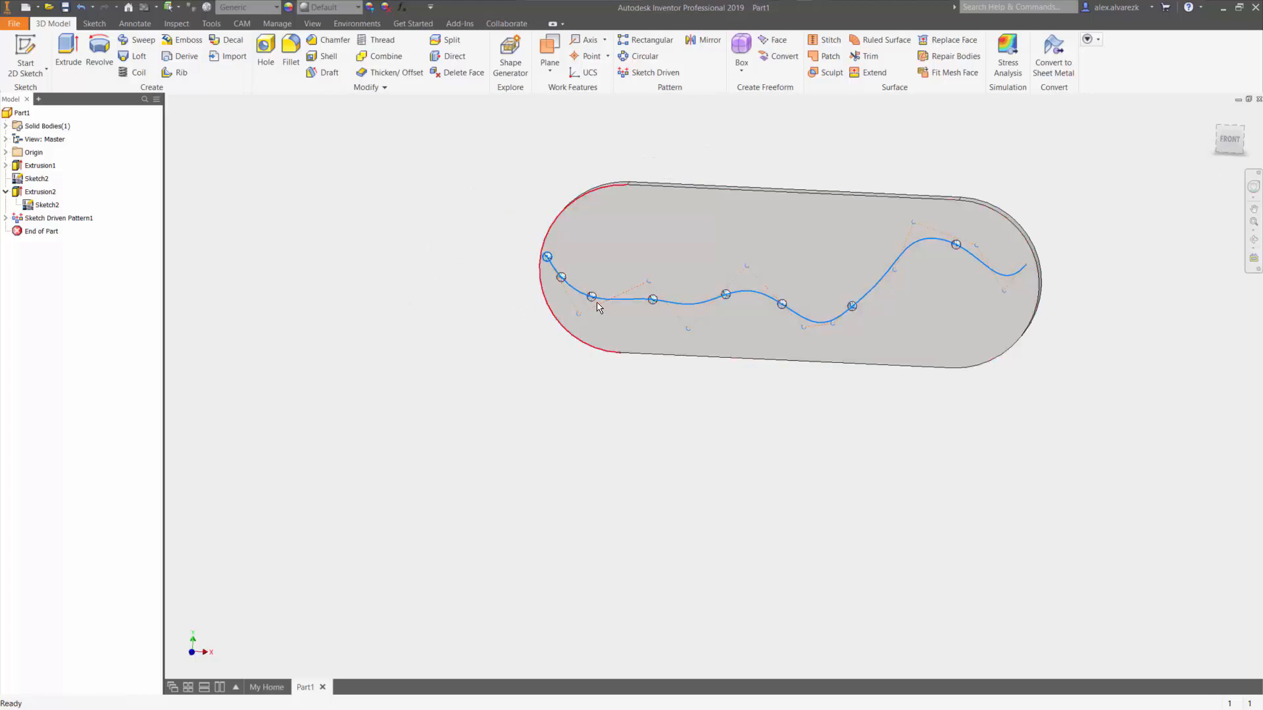
left_click(1055, 211)
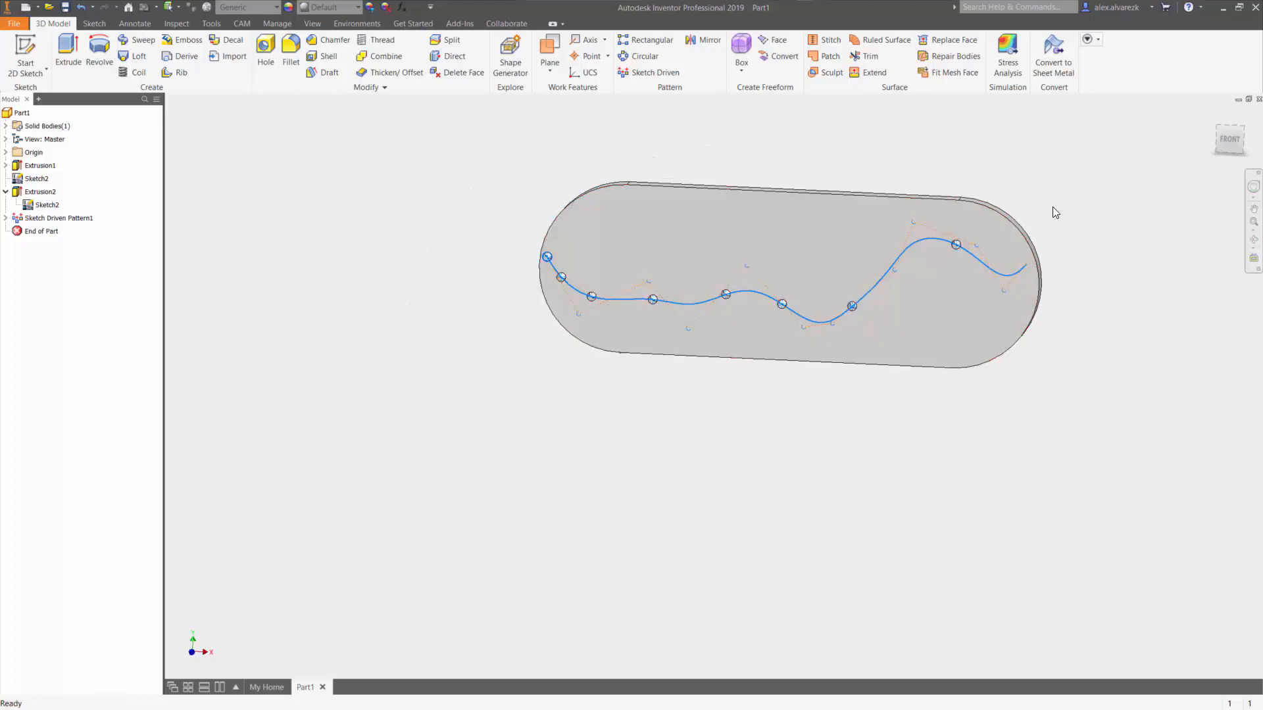